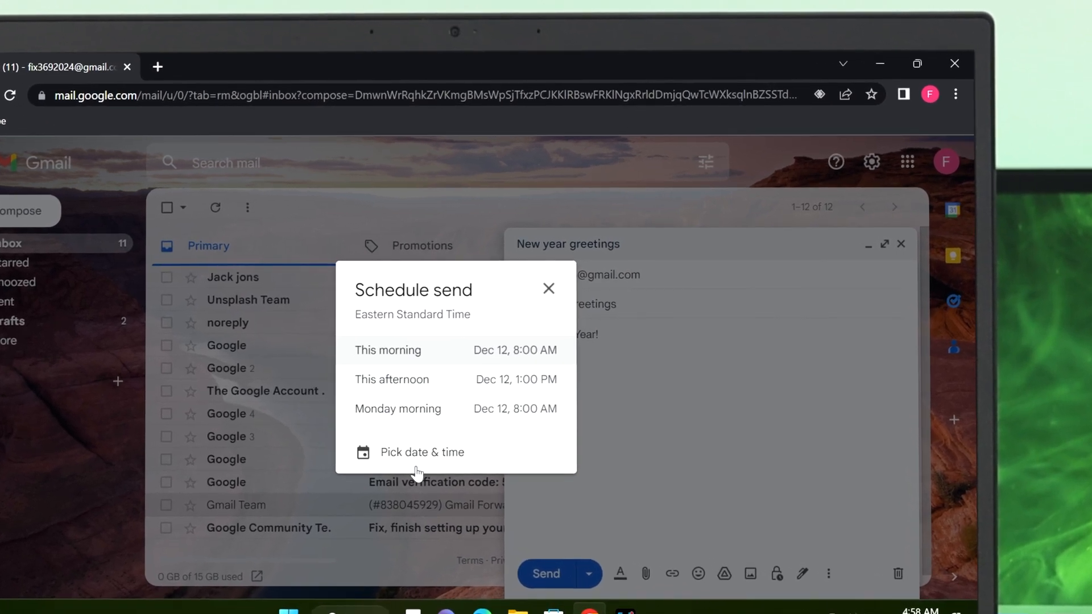
# Choose a custom schedule date and pick December 31 in the calendar
pyautogui.click(421, 452)
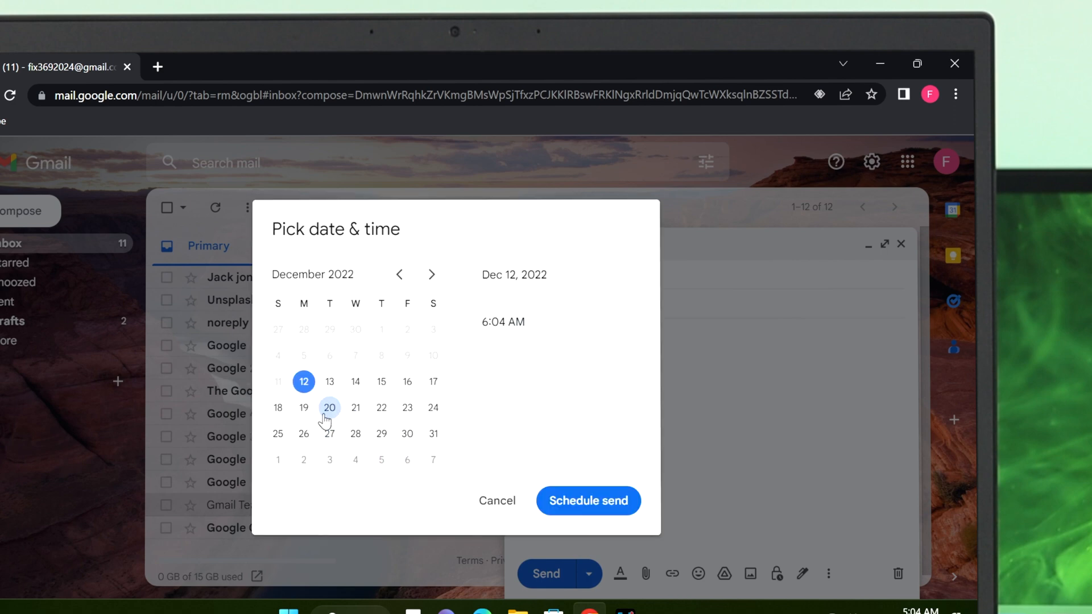
pyautogui.moveTo(433, 433)
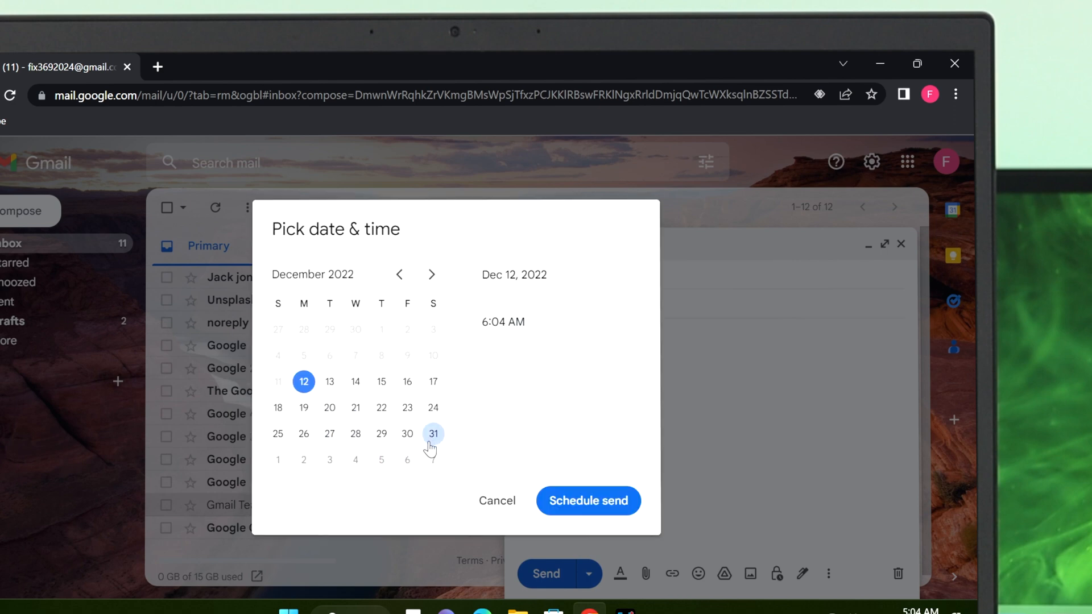
pyautogui.click(432, 433)
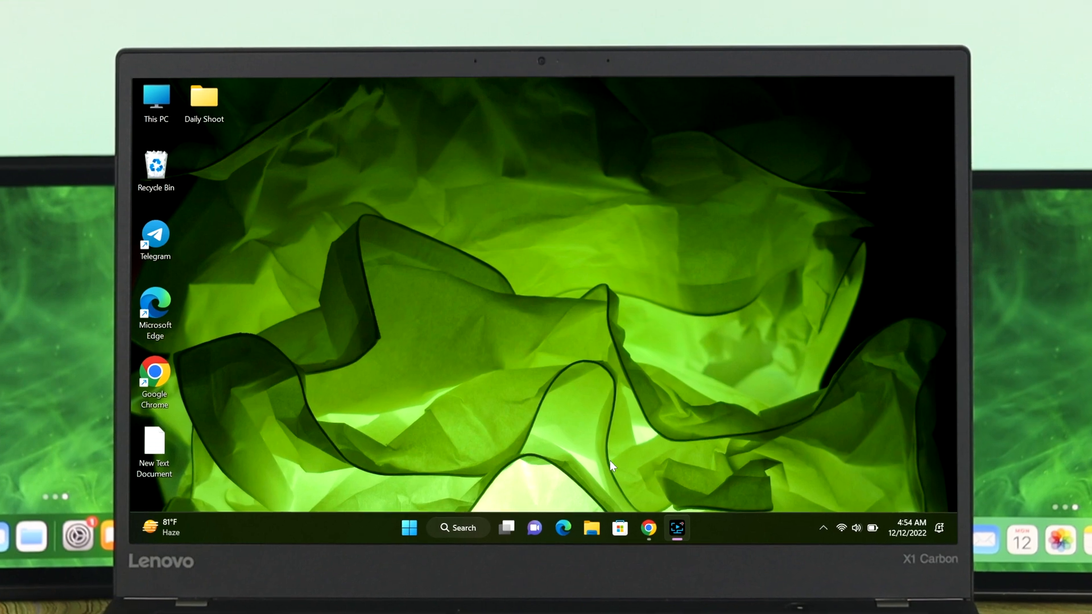
# Launch Google Chrome from the taskbar to reach the Gmail inbox
pyautogui.click(647, 528)
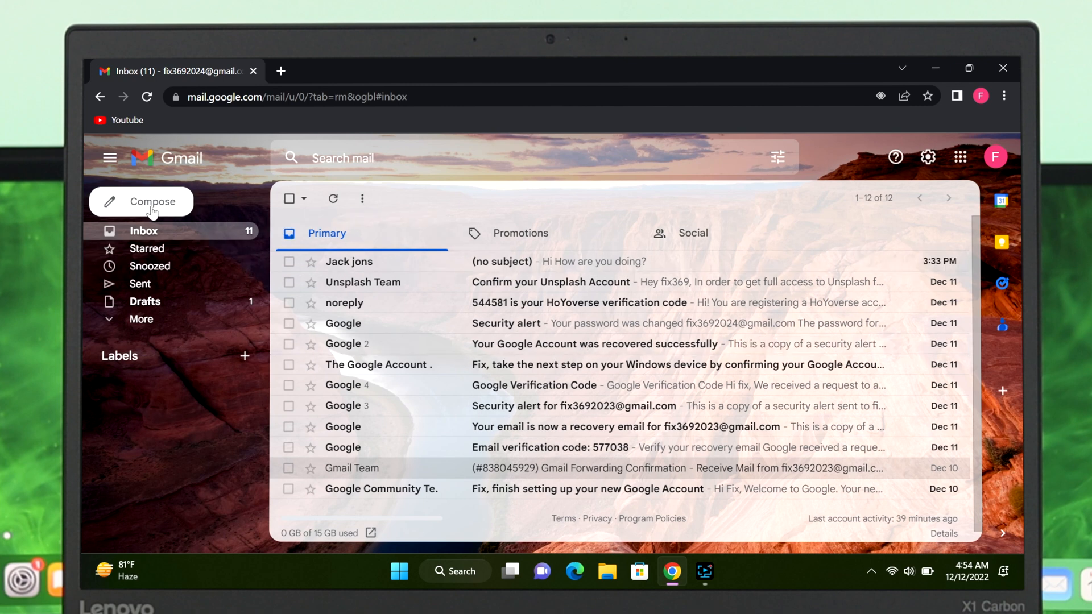
pyautogui.click(152, 201)
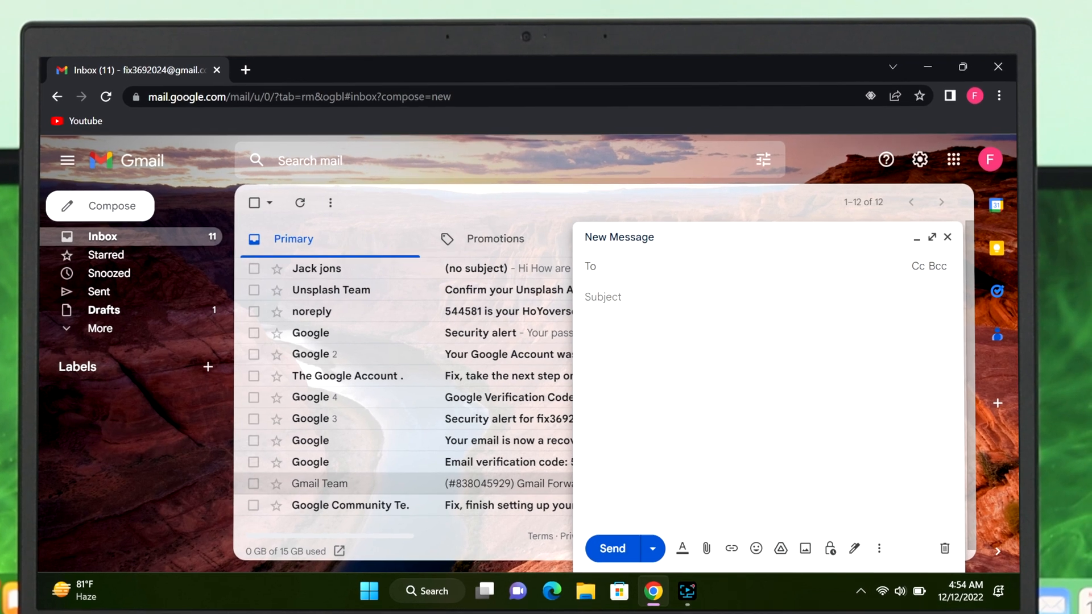
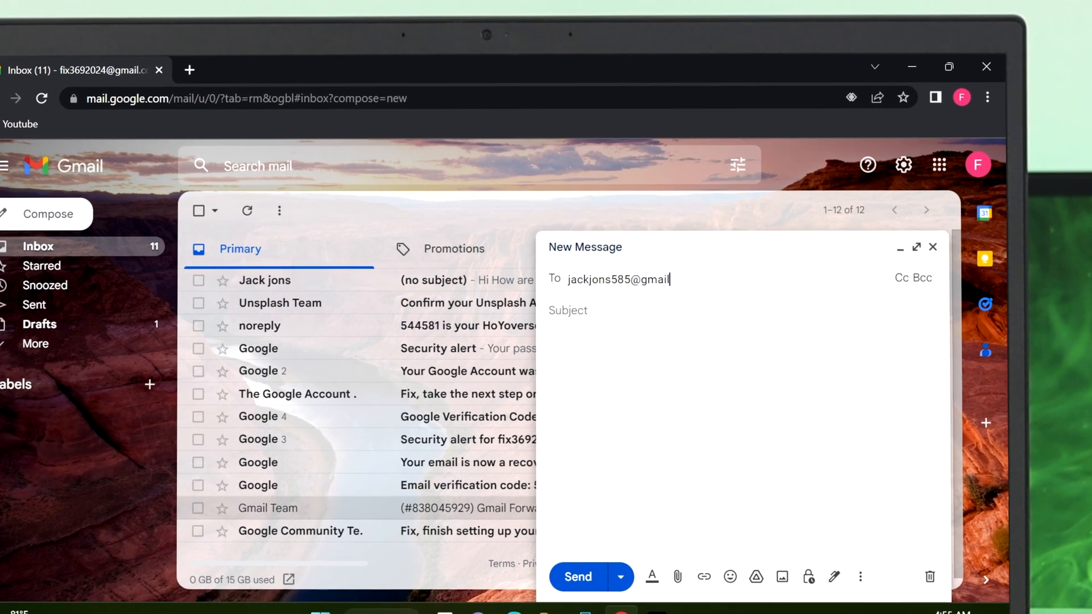
pyautogui.write('New year greeti')
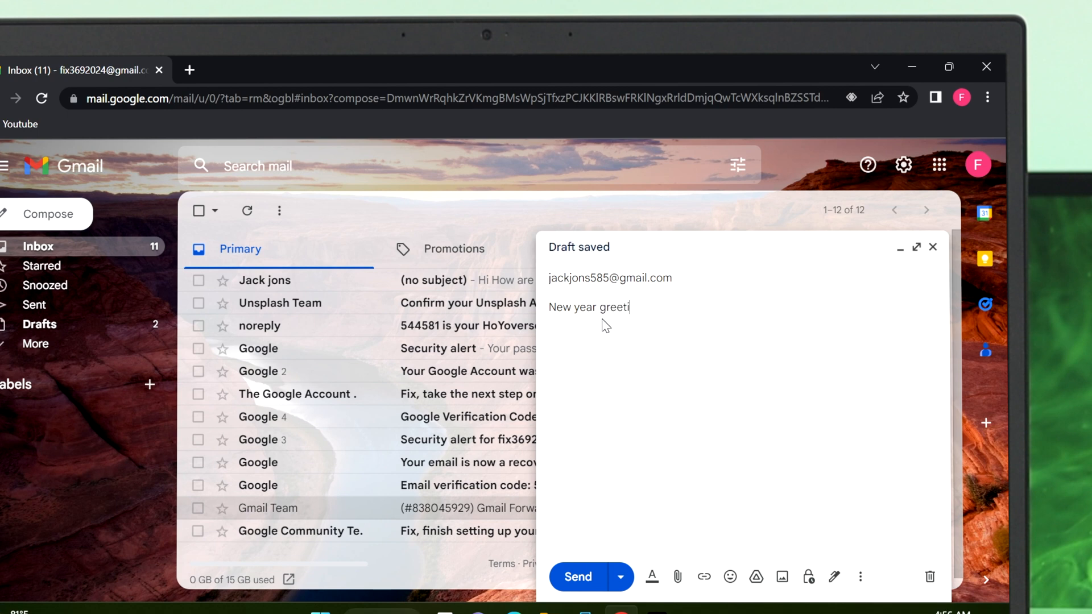
pyautogui.write('Happy New Year')
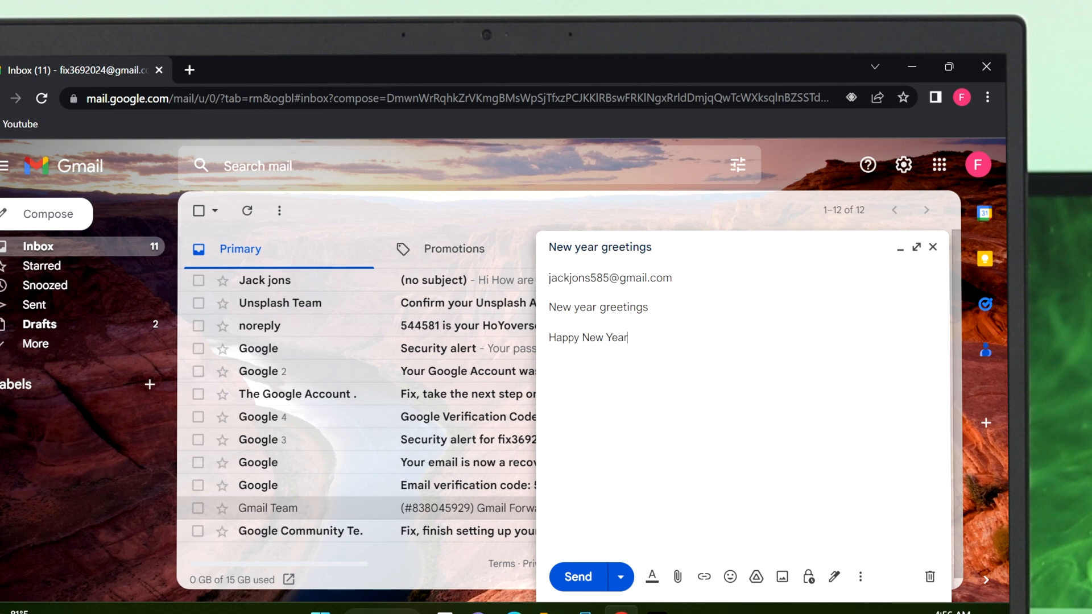
pyautogui.write('!')
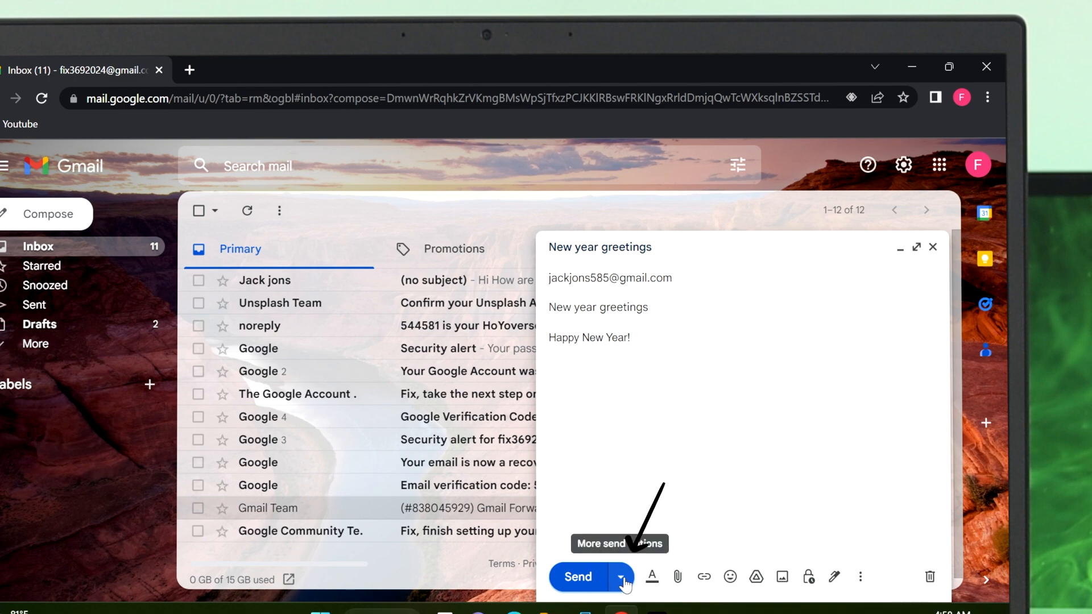
# Open Schedule send from the more send options beside Send
pyautogui.click(619, 577)
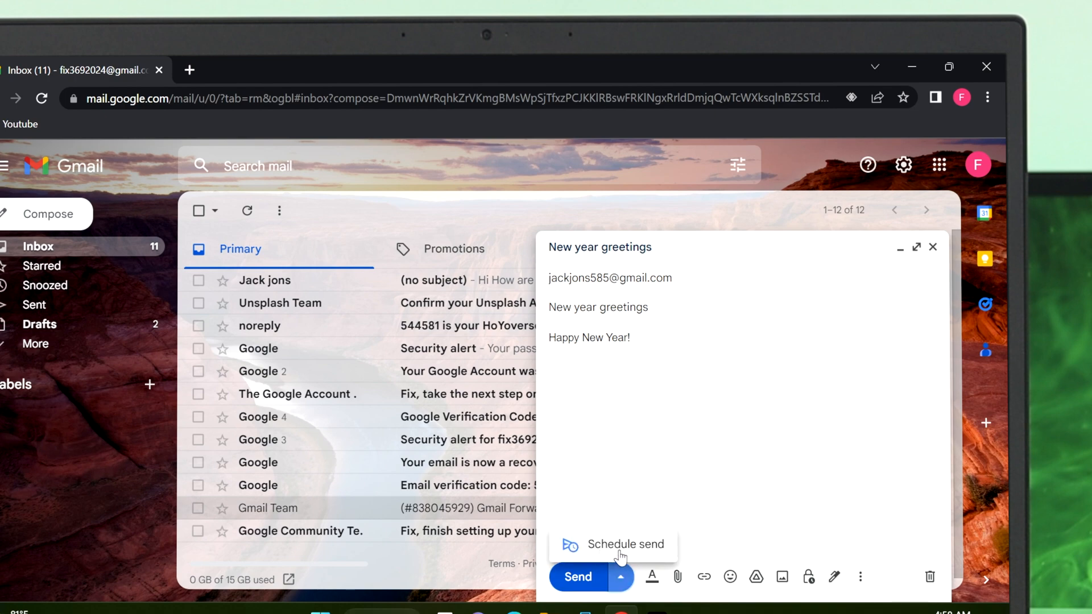
pyautogui.click(625, 544)
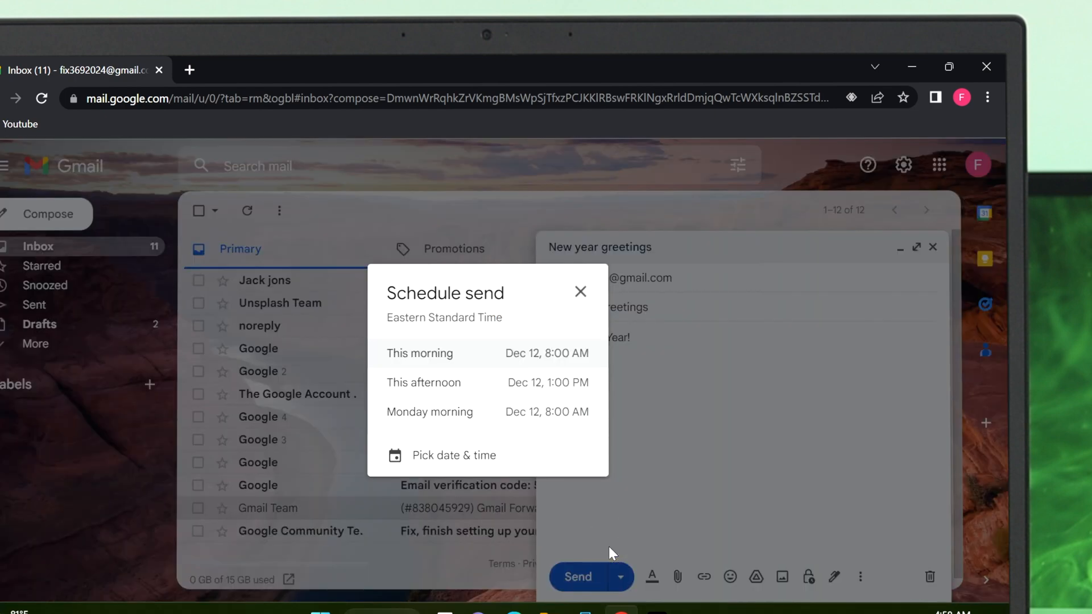
pyautogui.moveTo(472, 441)
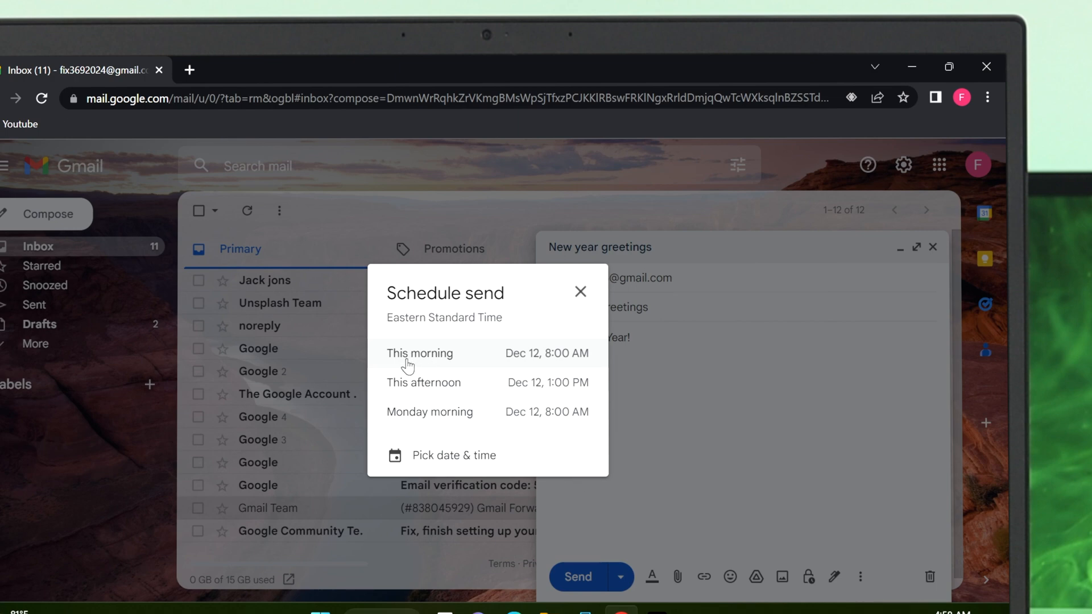
pyautogui.moveTo(425, 420)
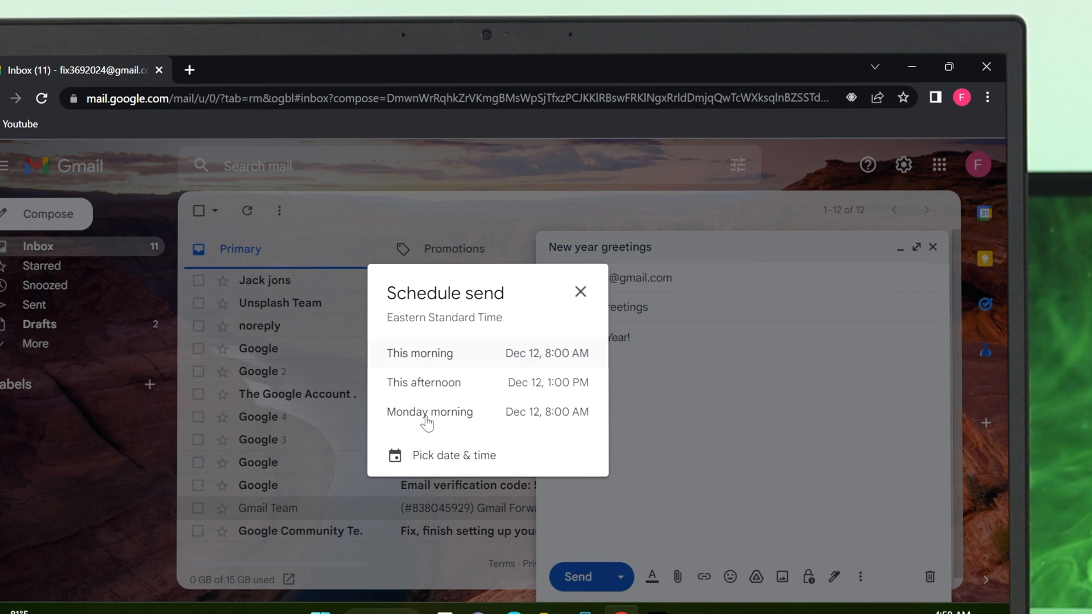
# Schedule the email for December 31 at 12:01 AM via a custom date and time
pyautogui.click(453, 455)
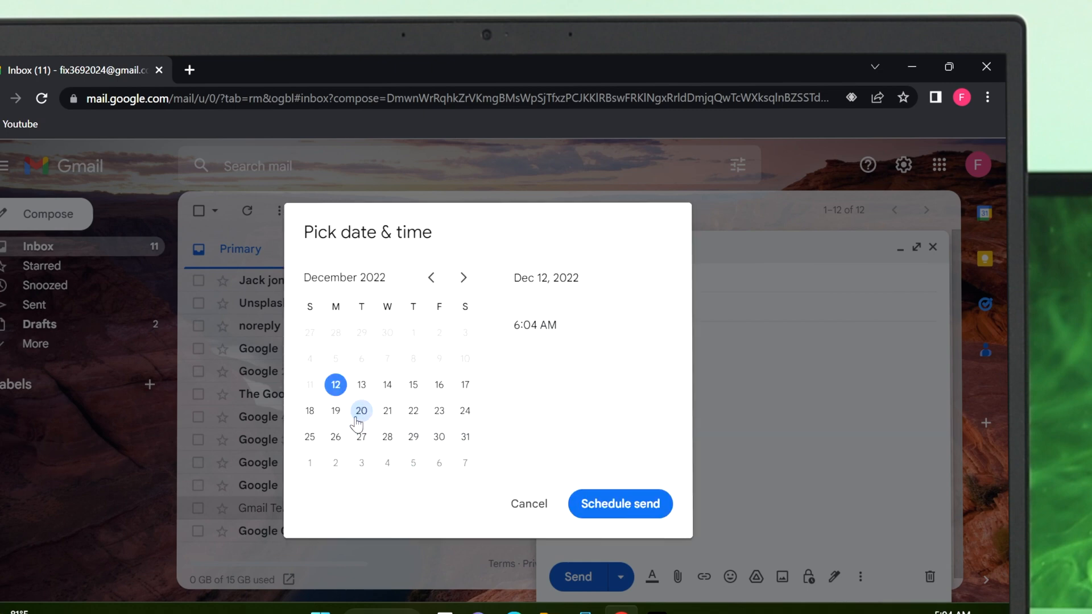
pyautogui.moveTo(471, 440)
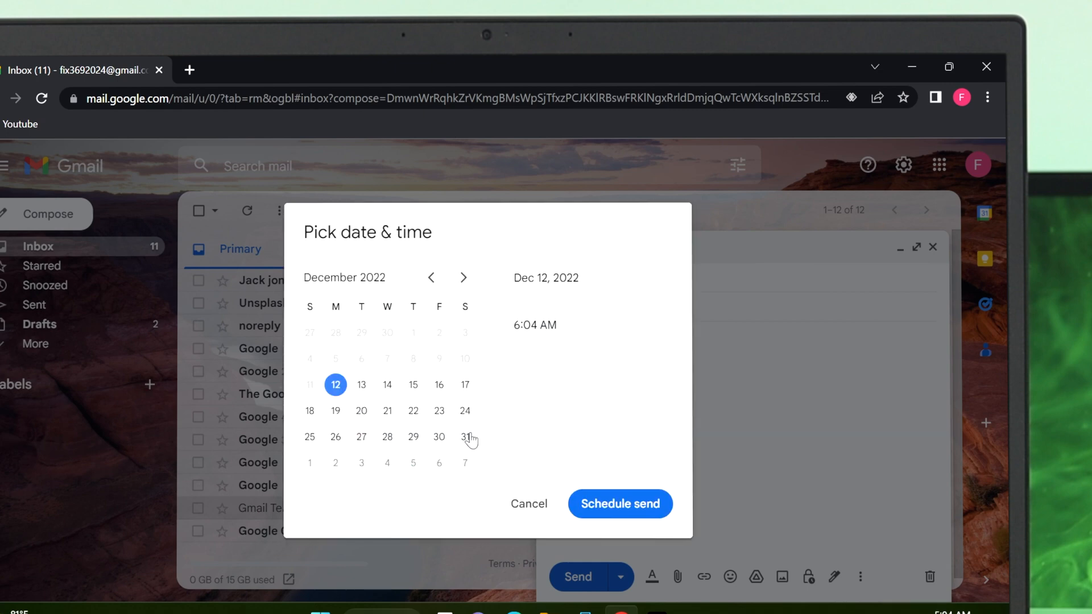
pyautogui.click(464, 437)
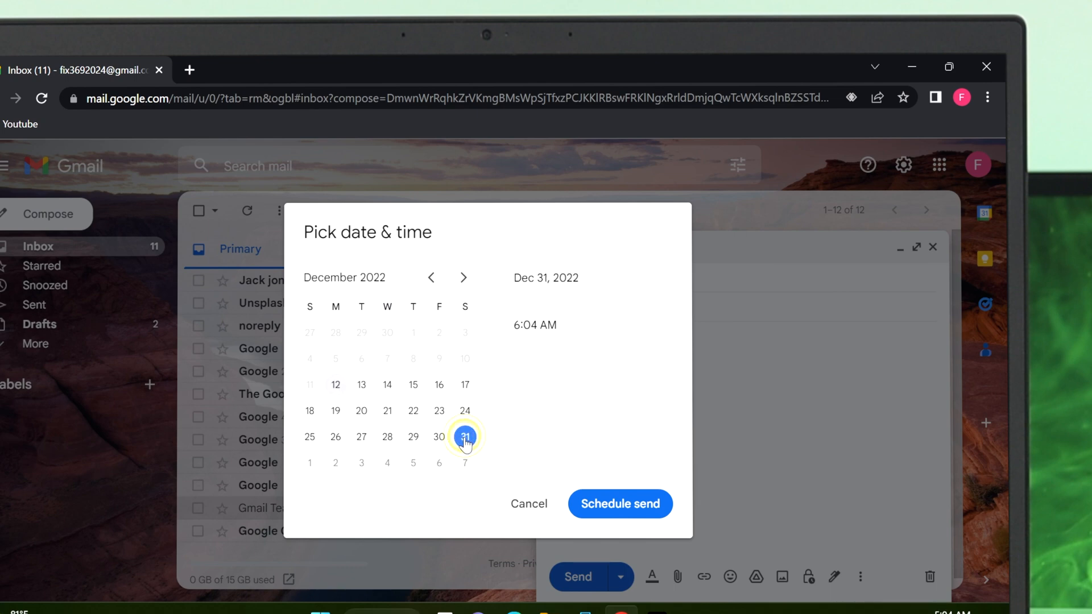
pyautogui.click(534, 325)
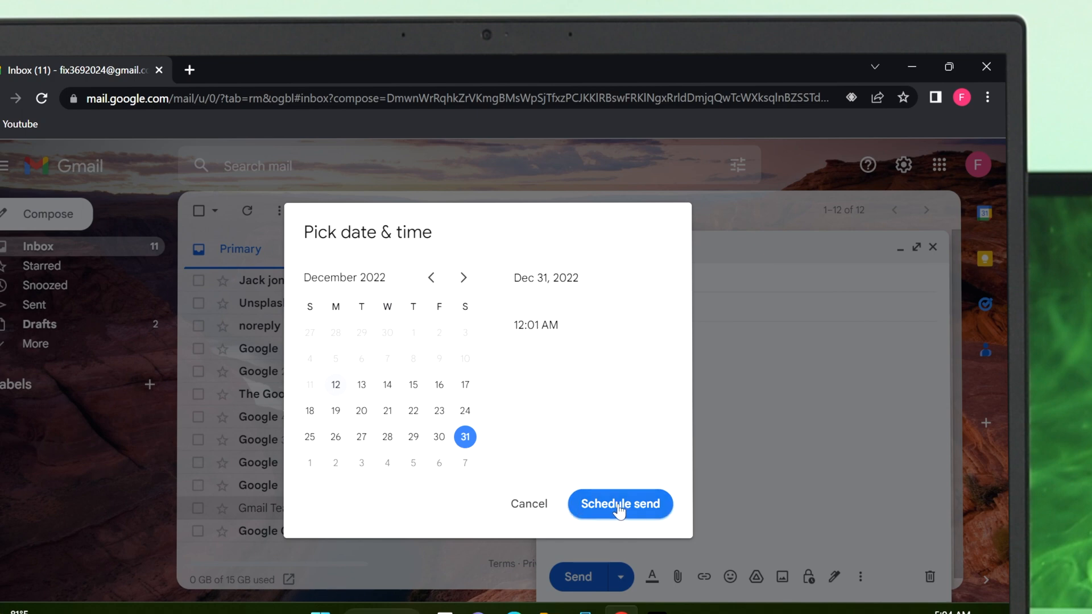
pyautogui.click(617, 503)
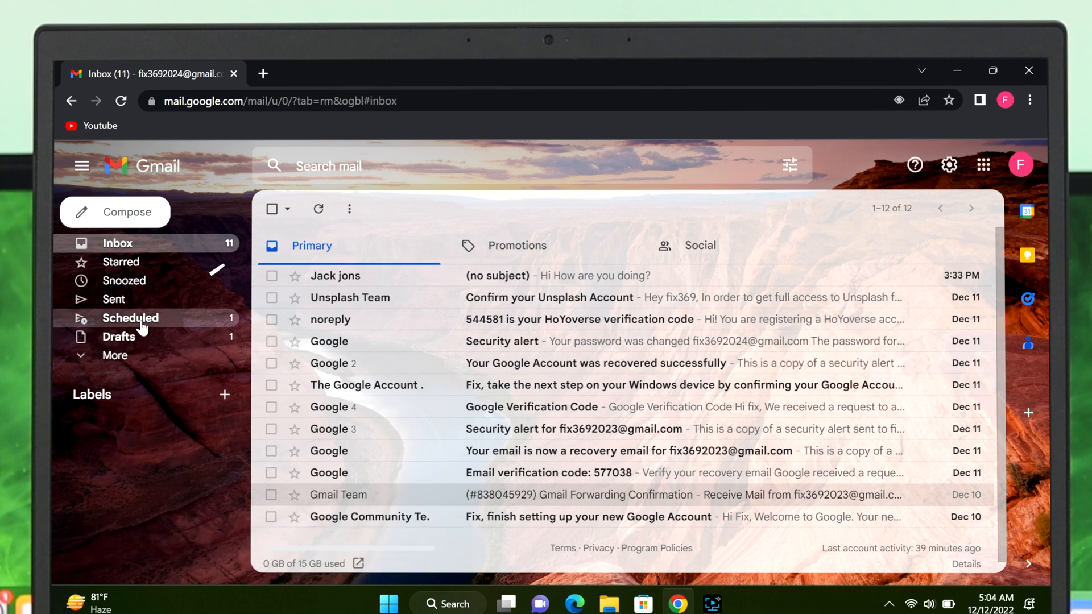
pyautogui.moveTo(130, 319)
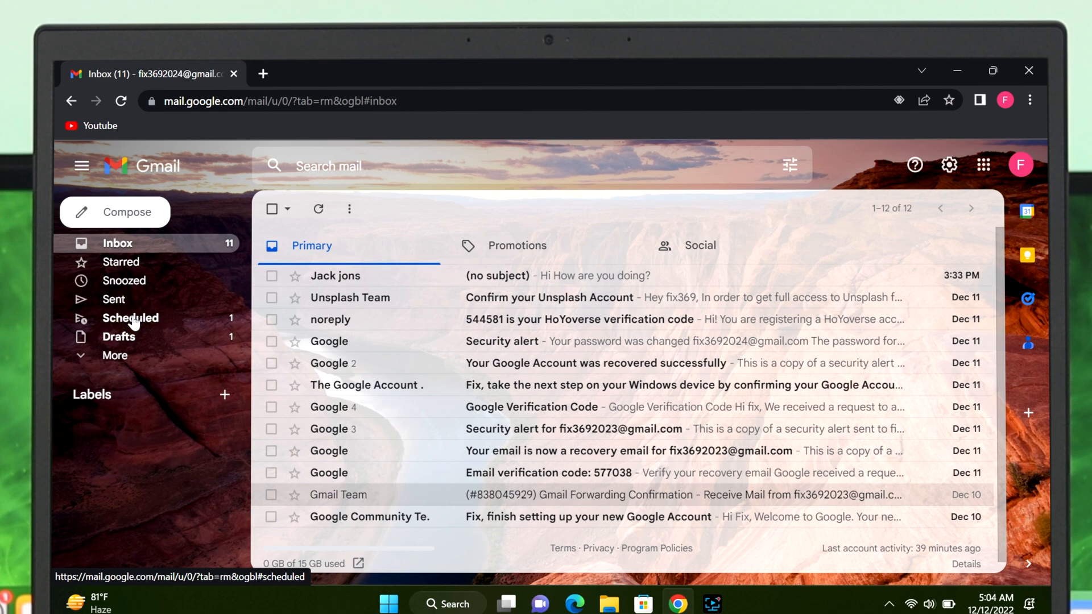
# Open the Scheduled folder in the left sidebar to see the pending email
pyautogui.click(130, 317)
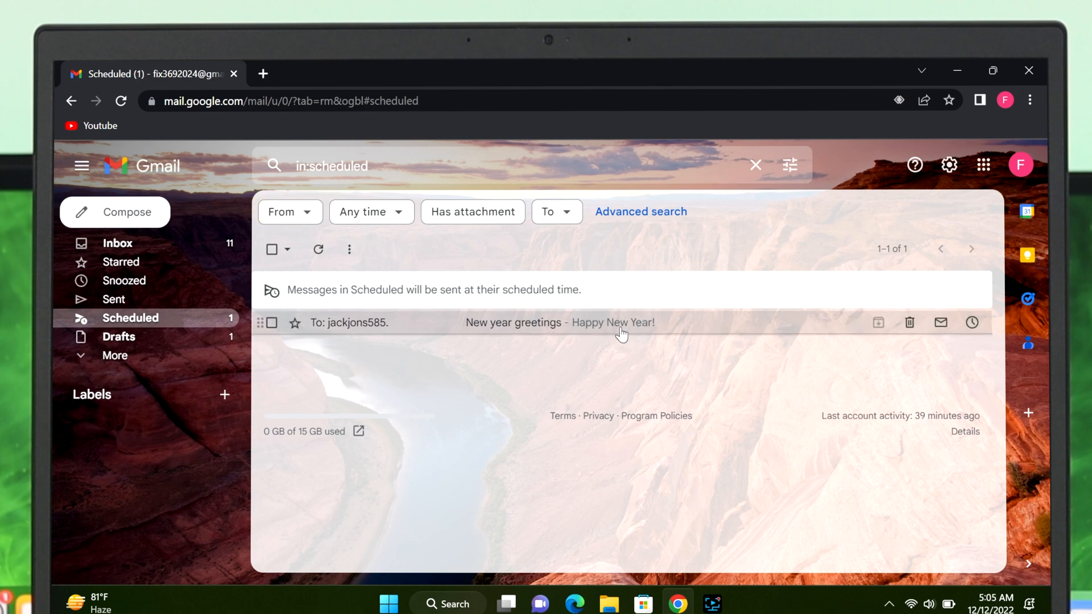
pyautogui.moveTo(890, 316)
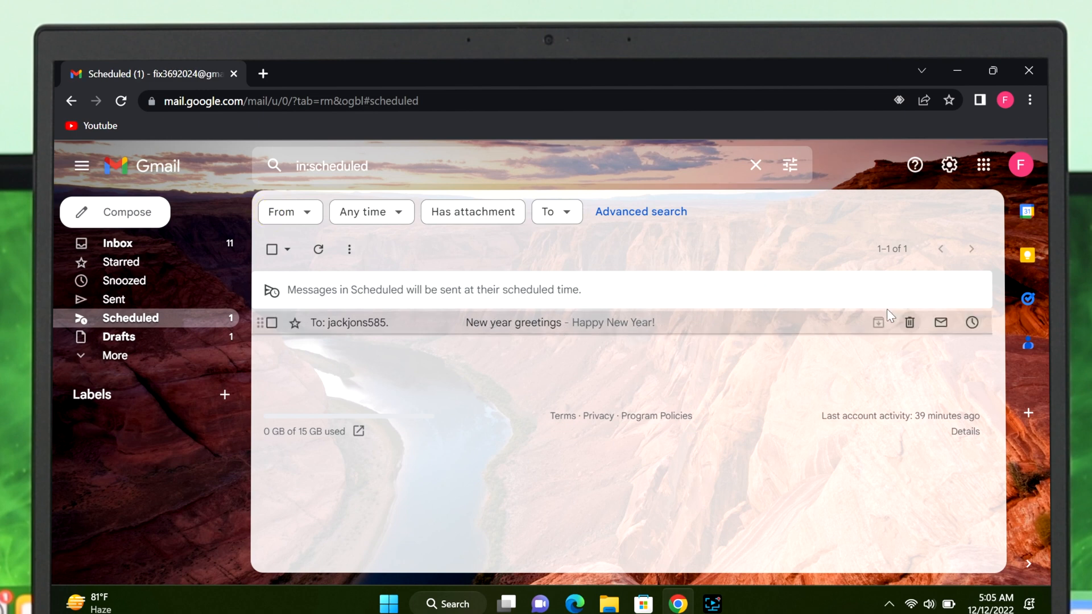
pyautogui.moveTo(908, 321)
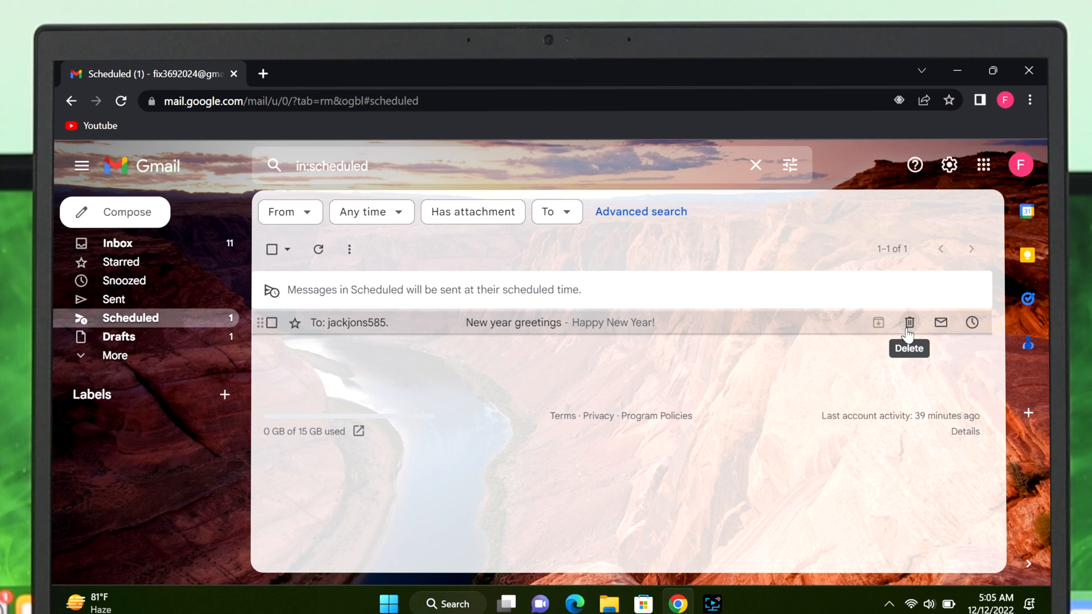
pyautogui.moveTo(971, 322)
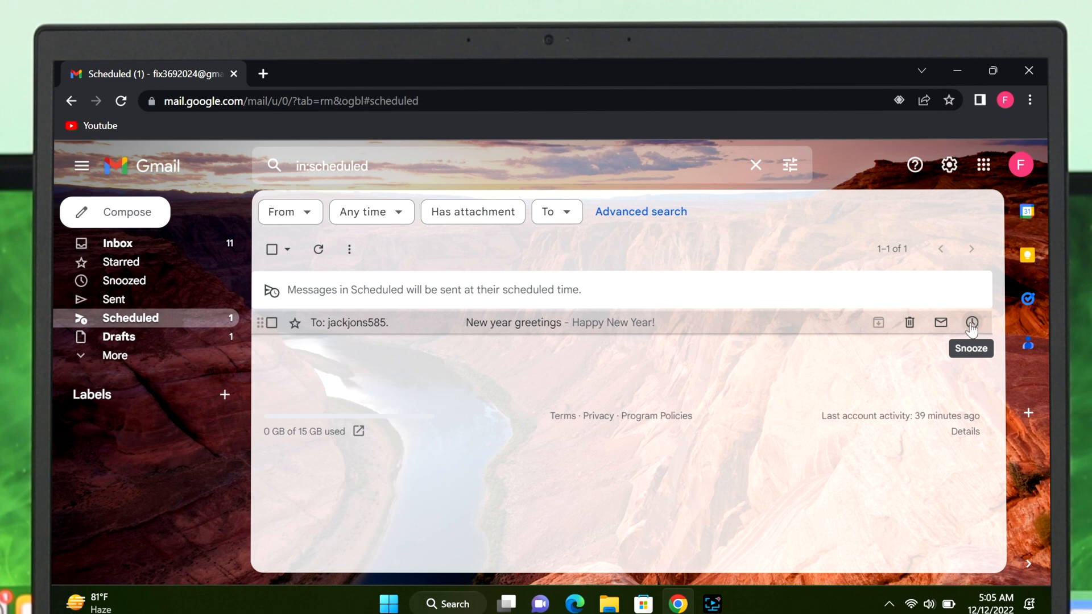
# Show snooze options for the scheduled 'New year greetings' email
pyautogui.click(971, 322)
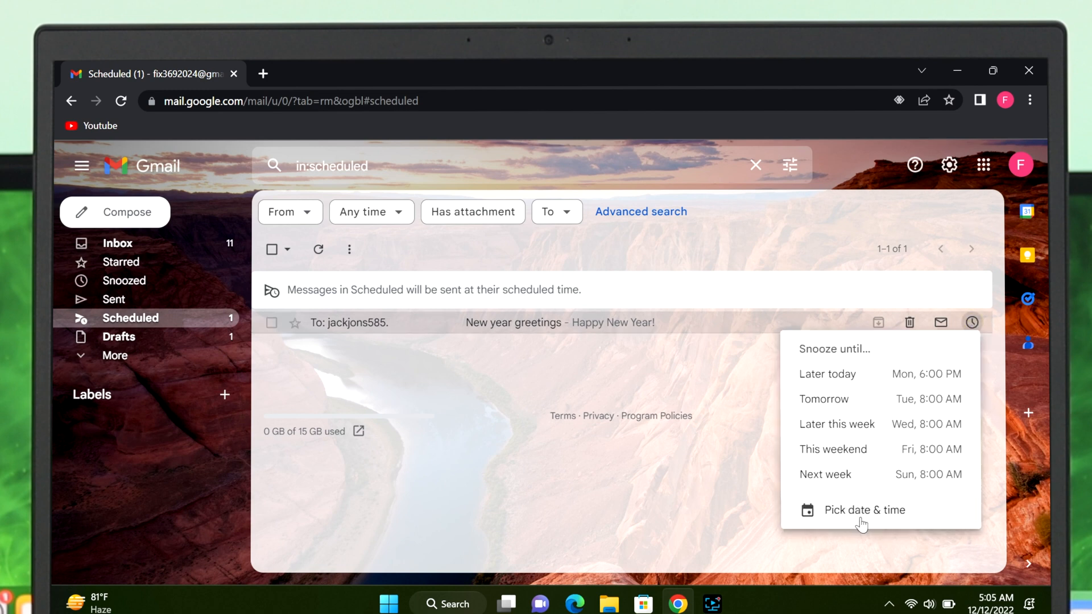
pyautogui.moveTo(879, 525)
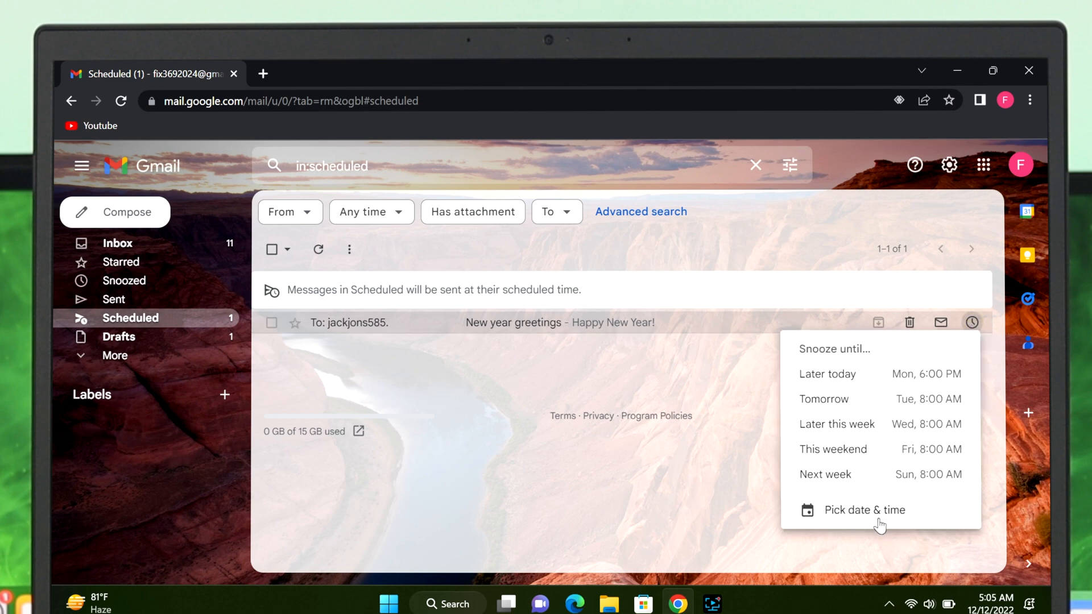